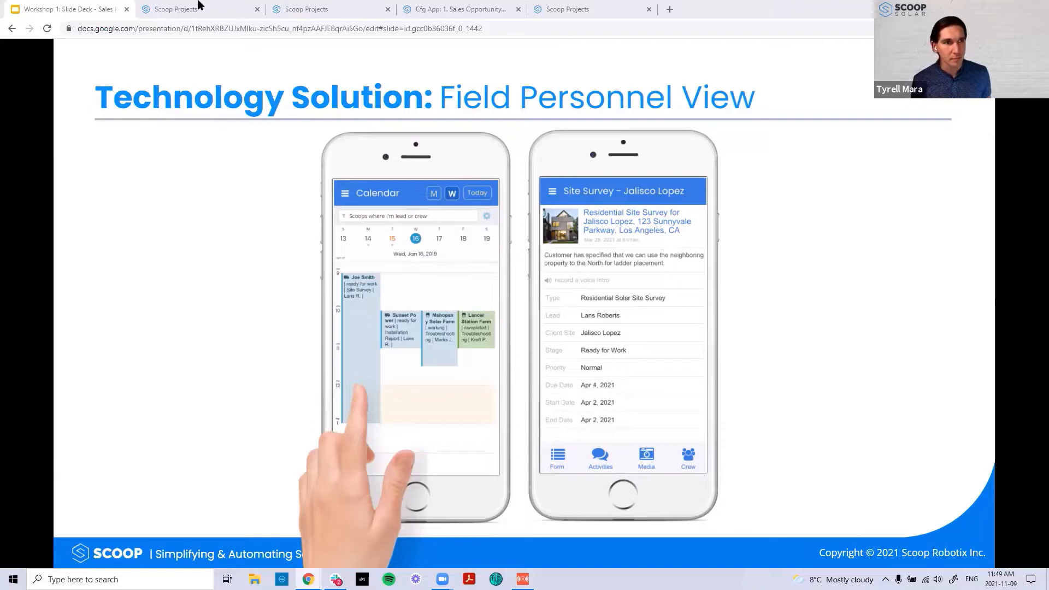
Return to Scoop, dismiss the project details popup and apply the '2. Alex Han' saved scoops filter.
{"action": "left_click", "coordinate": [194, 8]}
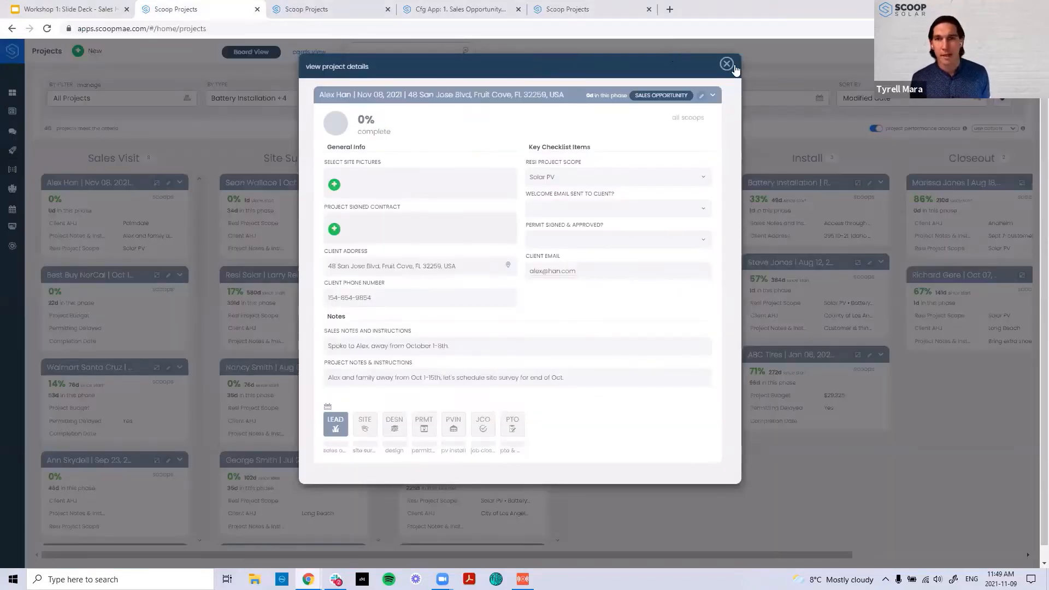
{"action": "left_click", "coordinate": [727, 64]}
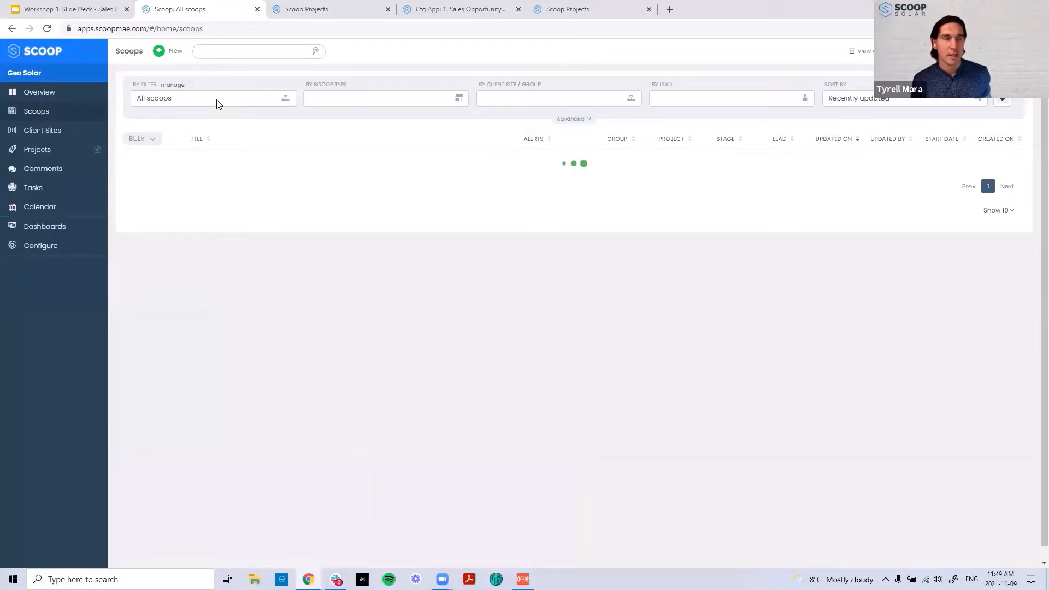
{"action": "left_click", "coordinate": [211, 98]}
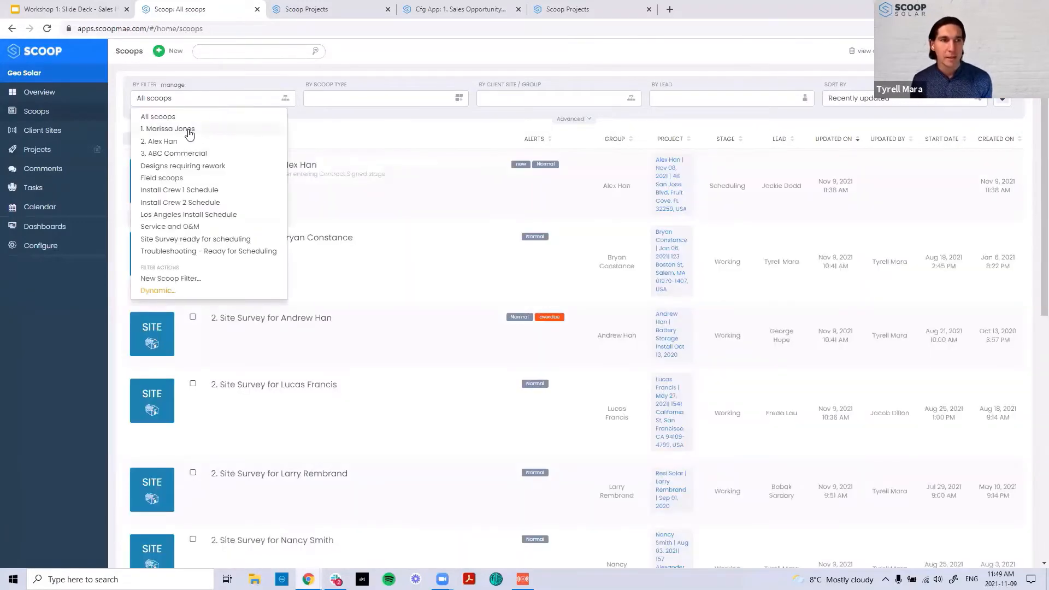
{"action": "left_click", "coordinate": [158, 141]}
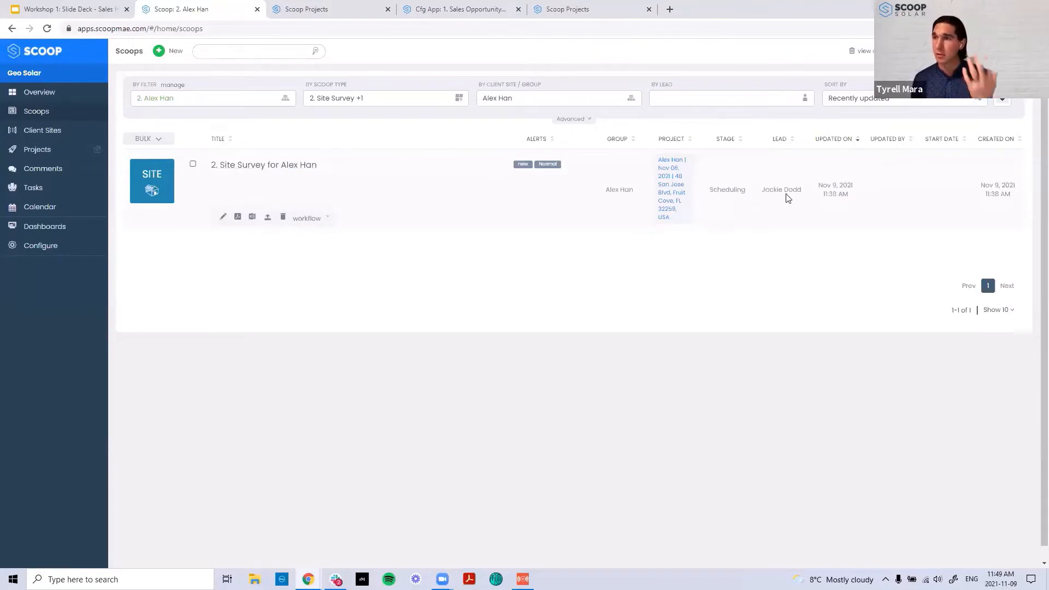
{"action": "mouse_move", "coordinate": [730, 197]}
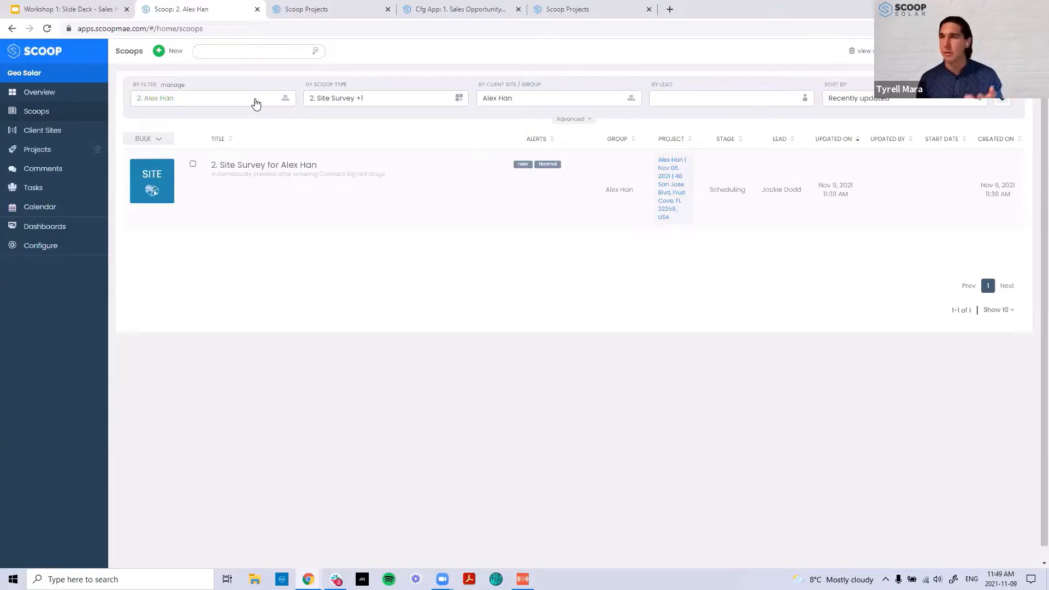
Apply the 'Site Survey ready for scheduling' saved filter to the scoops list.
{"action": "left_click", "coordinate": [208, 97]}
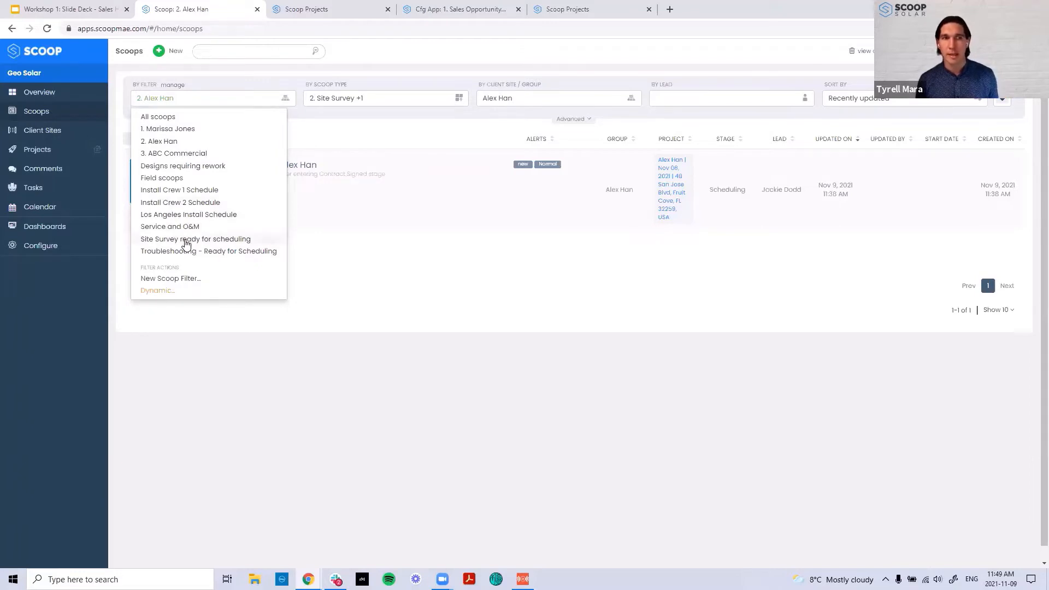
{"action": "left_click", "coordinate": [196, 239]}
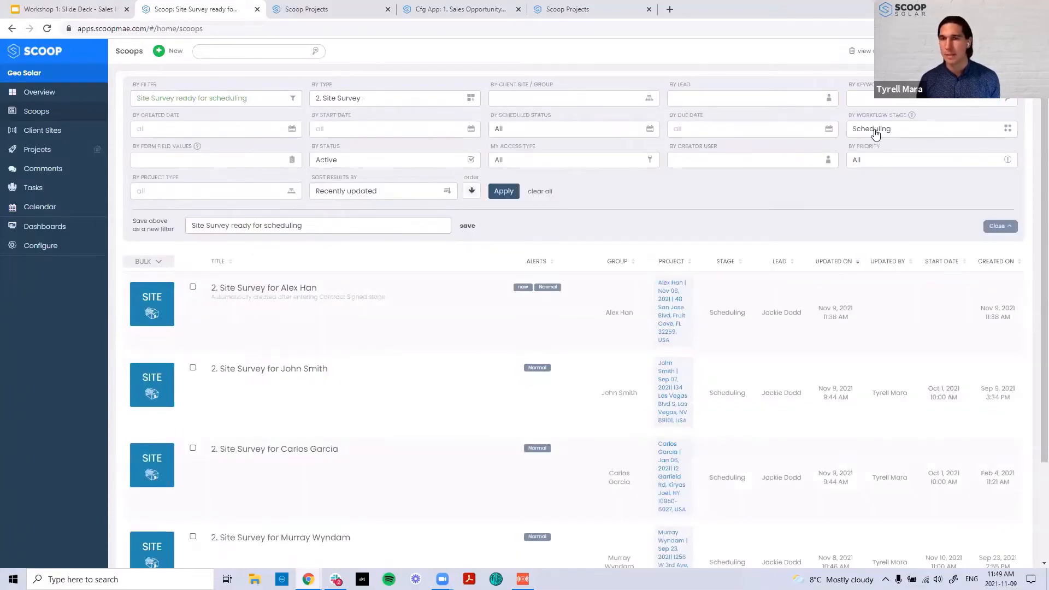
{"action": "mouse_move", "coordinate": [929, 204]}
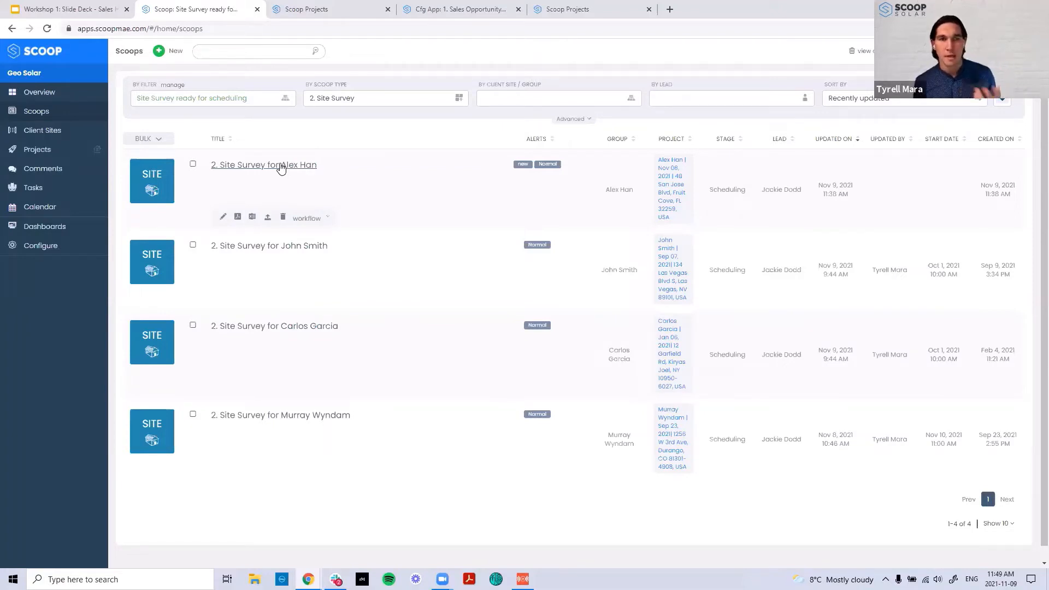
{"action": "left_click", "coordinate": [263, 165]}
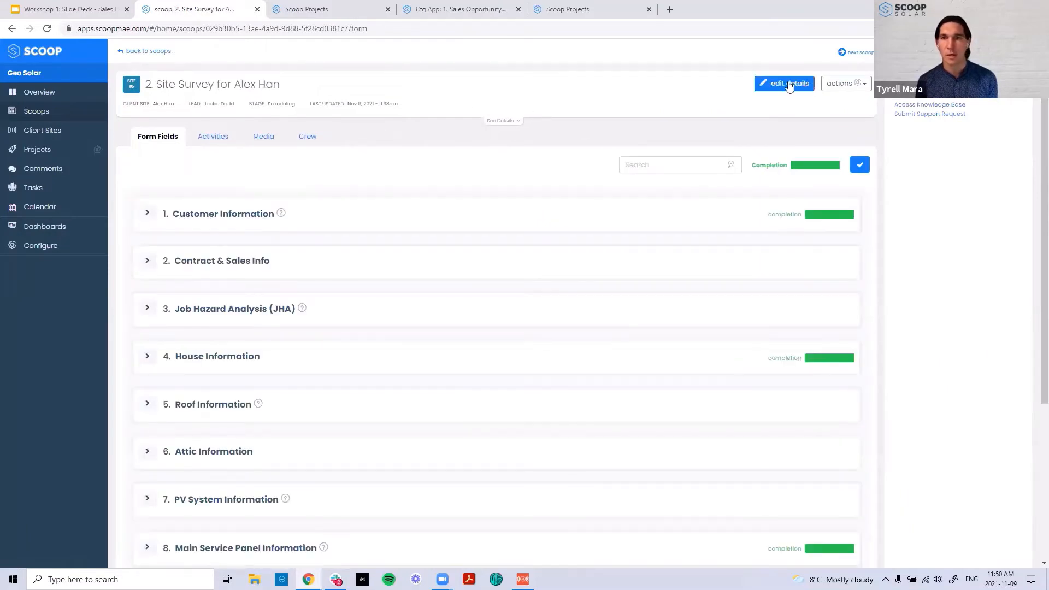
{"action": "left_click", "coordinate": [783, 83]}
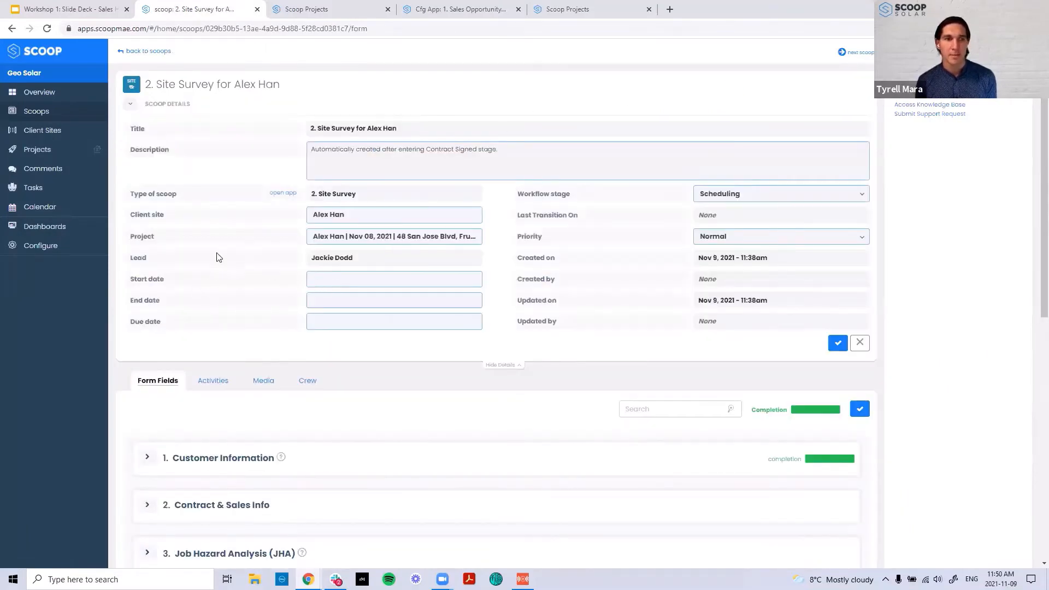
{"action": "left_click", "coordinate": [393, 278]}
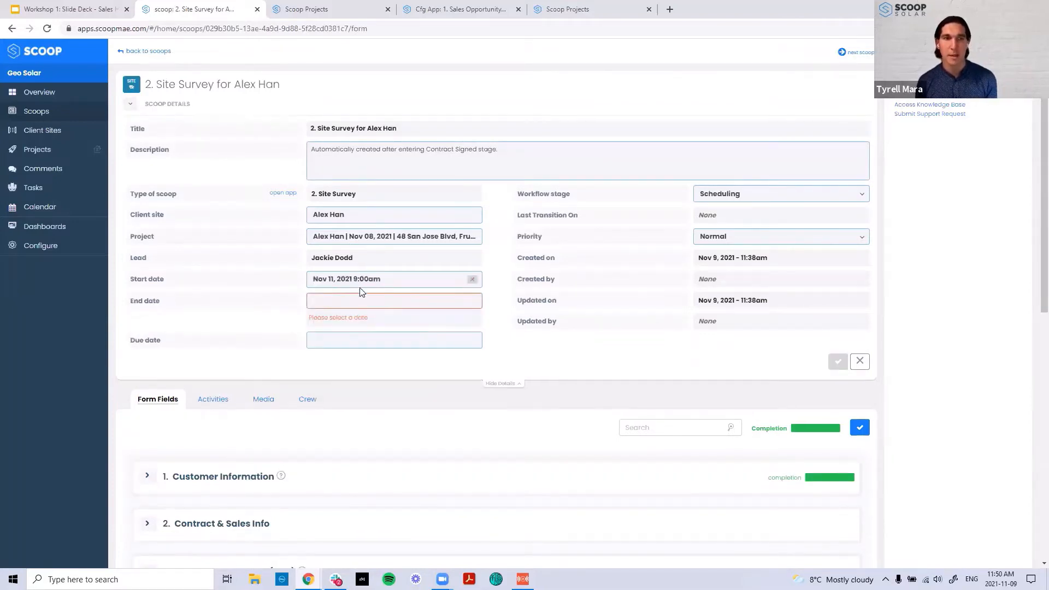
{"action": "left_click", "coordinate": [393, 300]}
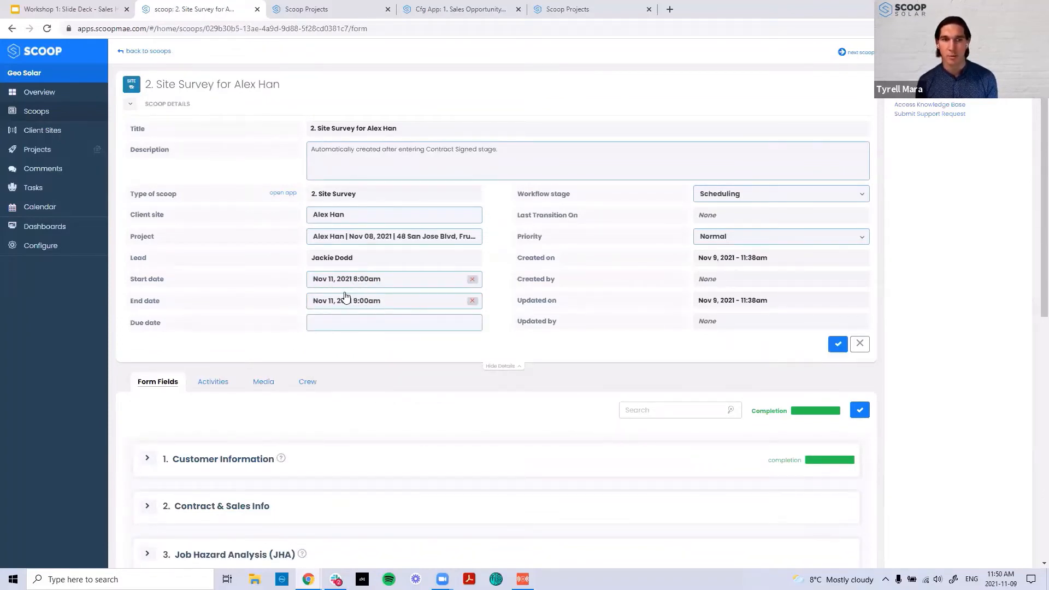
{"action": "left_click", "coordinate": [838, 344]}
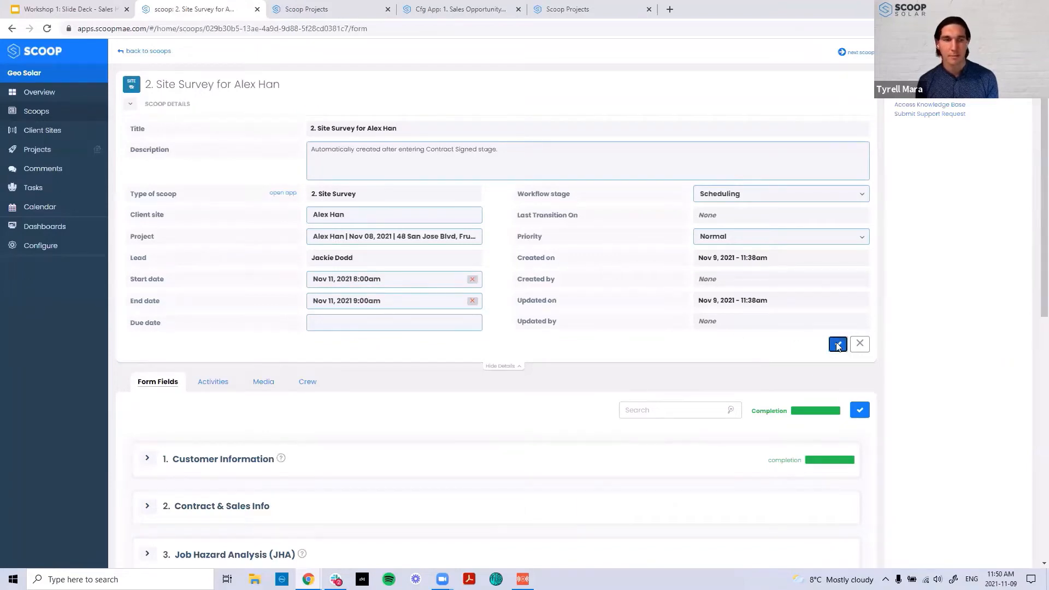
{"action": "left_click", "coordinate": [837, 344]}
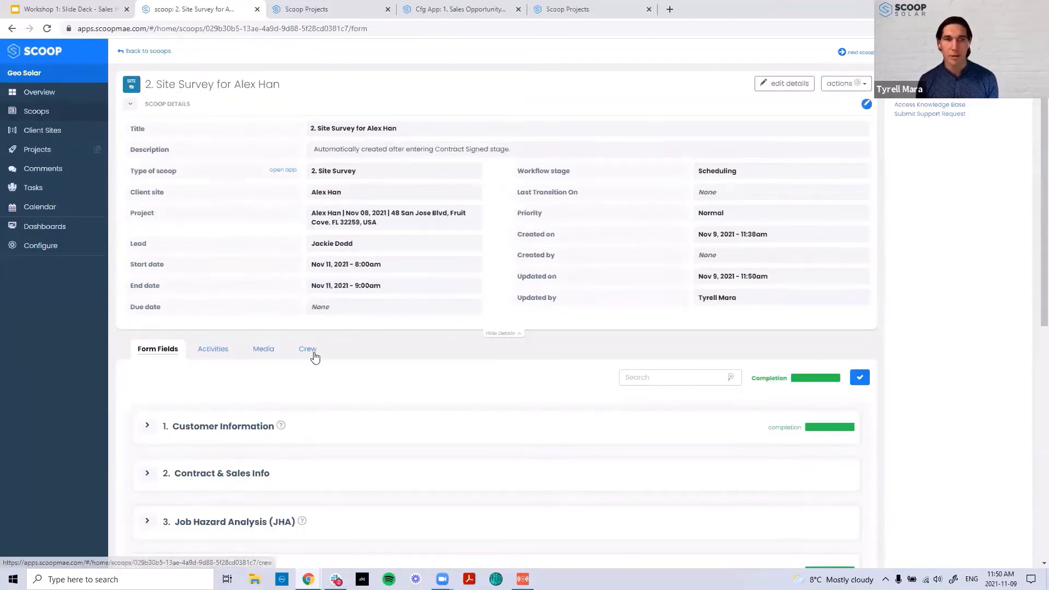
Add a second user to the survey's crew and assign them as crew lead.
{"action": "left_click", "coordinate": [307, 349]}
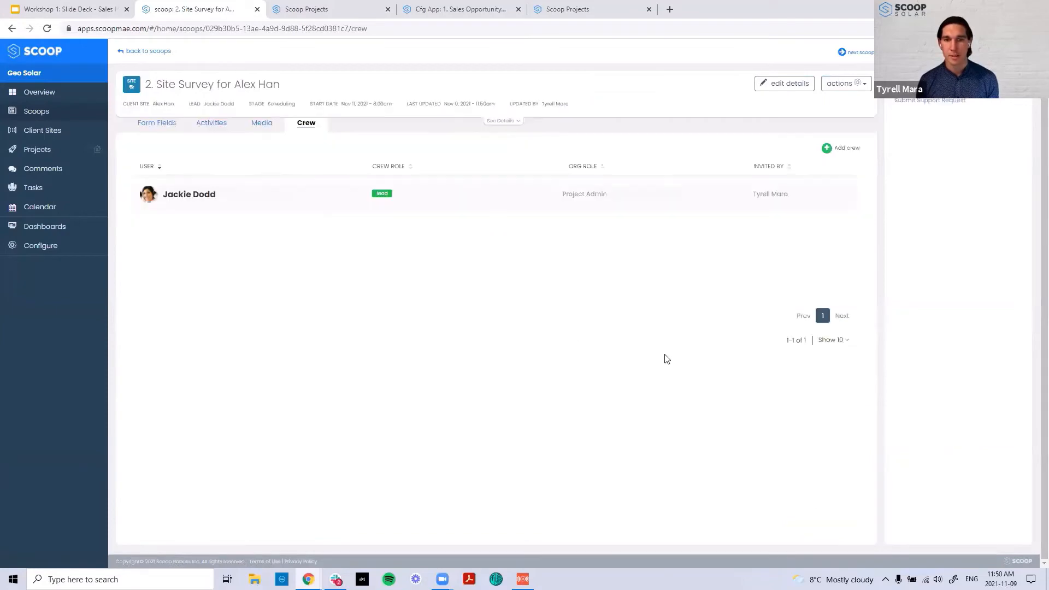
{"action": "left_click", "coordinate": [841, 148]}
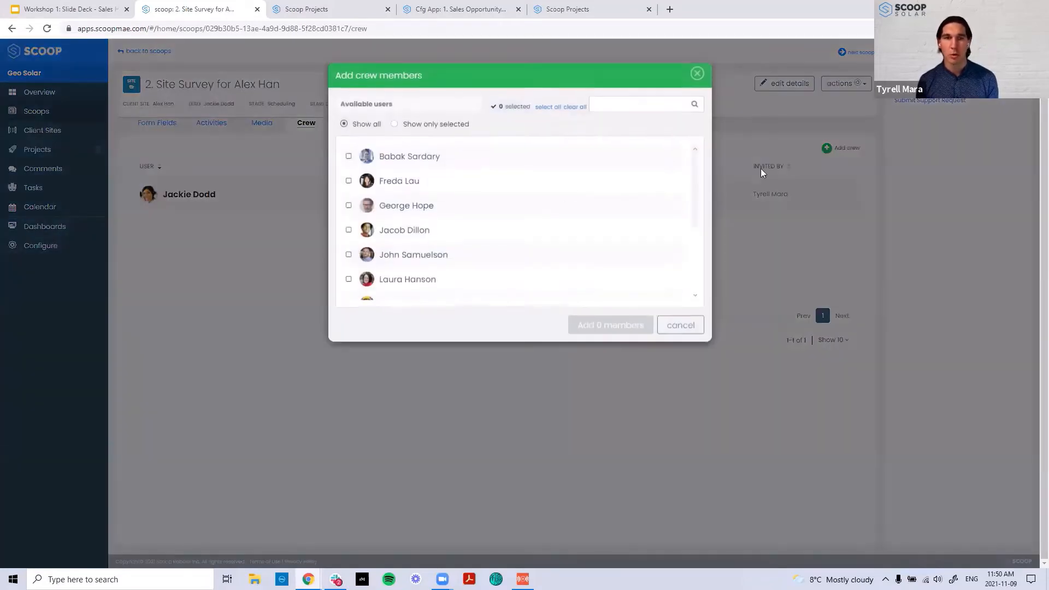
{"action": "left_click", "coordinate": [347, 248]}
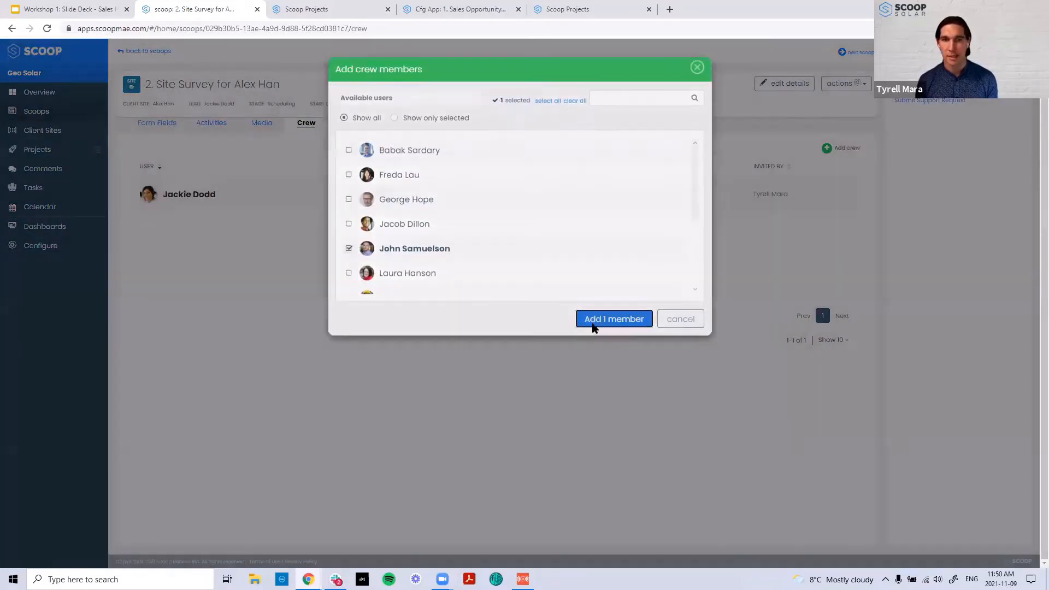
{"action": "left_click", "coordinate": [613, 318]}
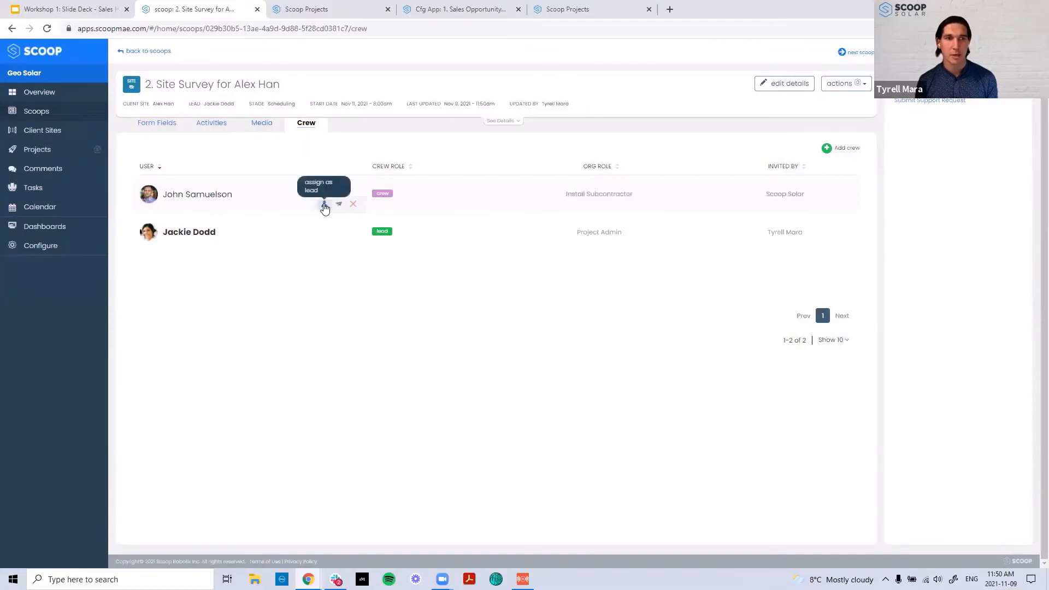
{"action": "left_click", "coordinate": [324, 204]}
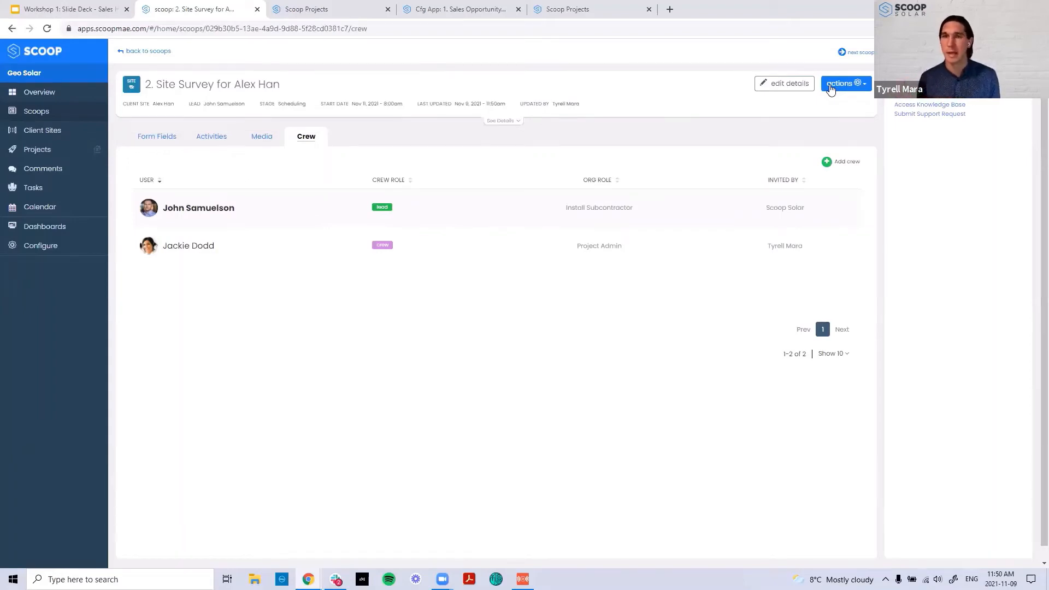
Move the survey to the Working stage via Actions.
{"action": "left_click", "coordinate": [844, 83]}
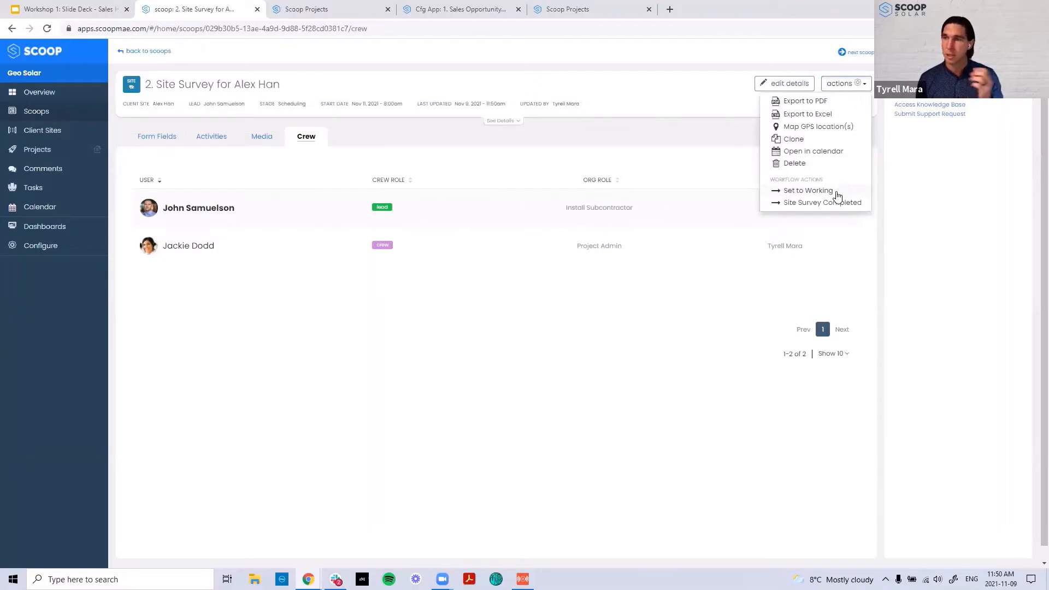
{"action": "left_click", "coordinate": [845, 83]}
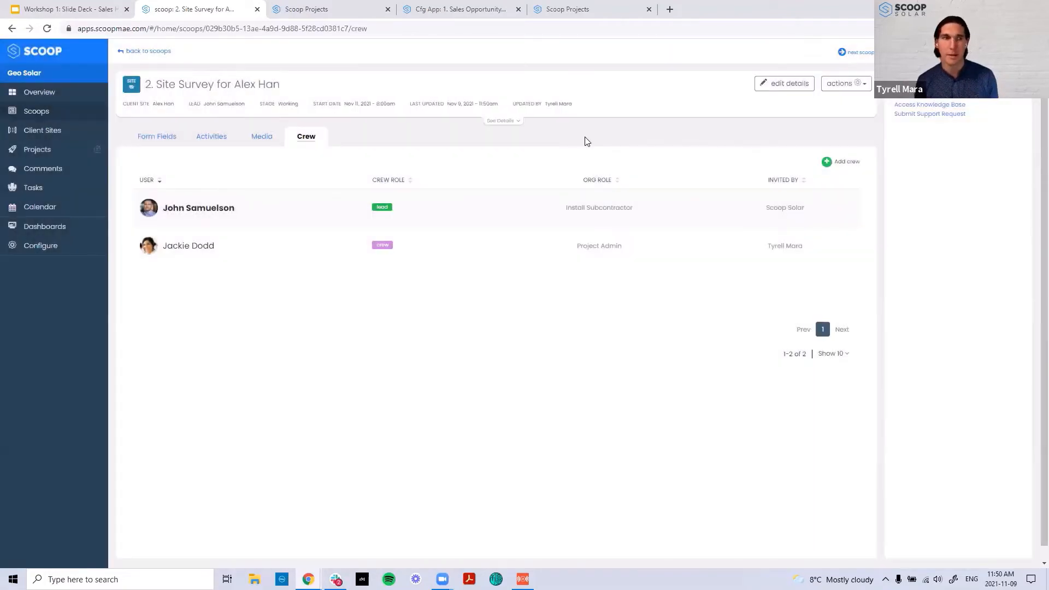
{"action": "mouse_move", "coordinate": [195, 82]}
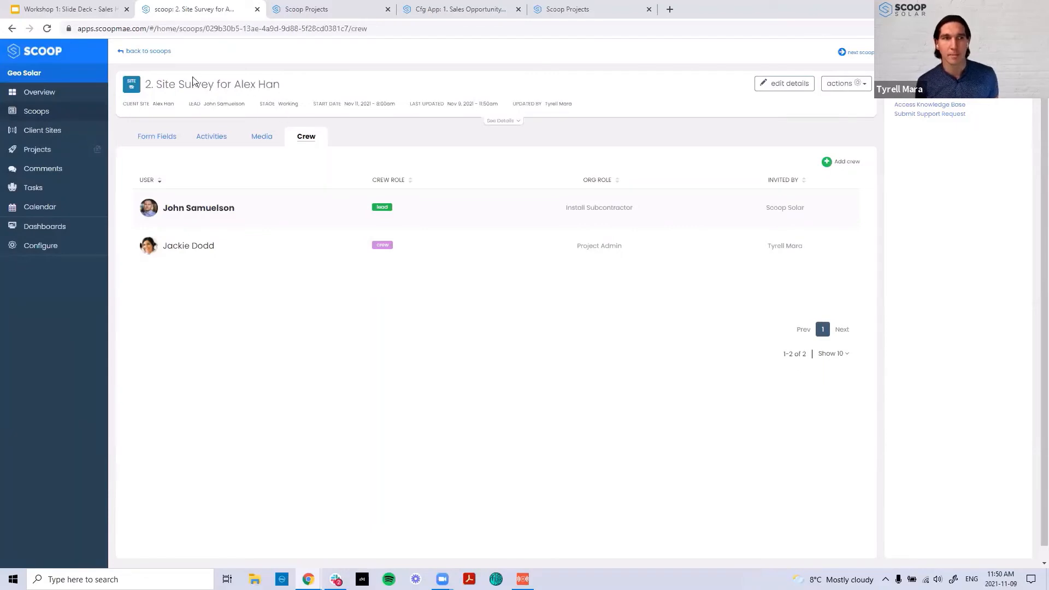
Return to the scoops list, then show the November 2021 calendar from the sidebar.
{"action": "left_click", "coordinate": [144, 50]}
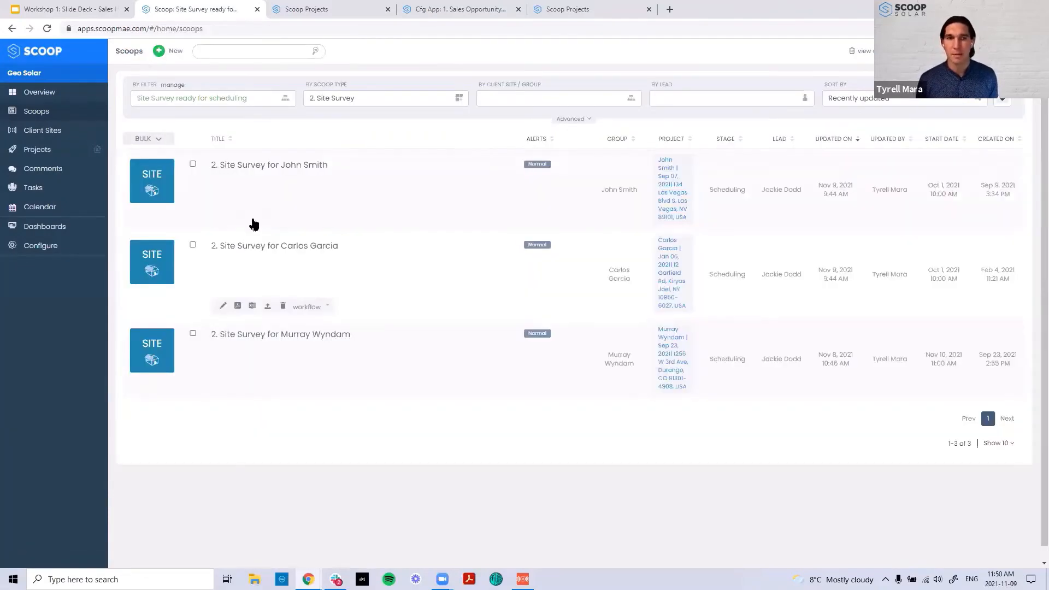
{"action": "mouse_move", "coordinate": [146, 102]}
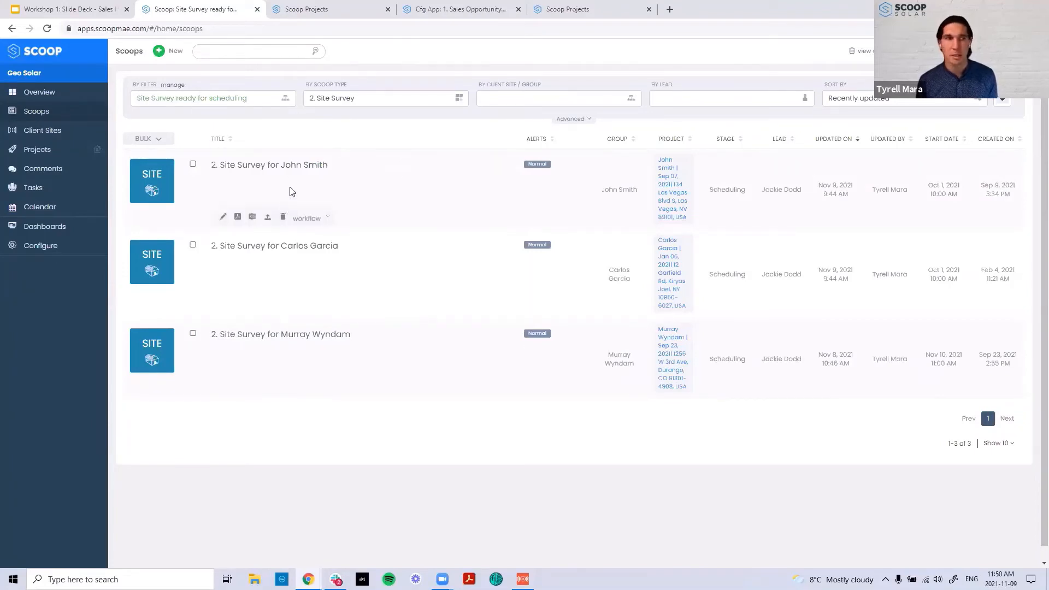
{"action": "left_click", "coordinate": [39, 207]}
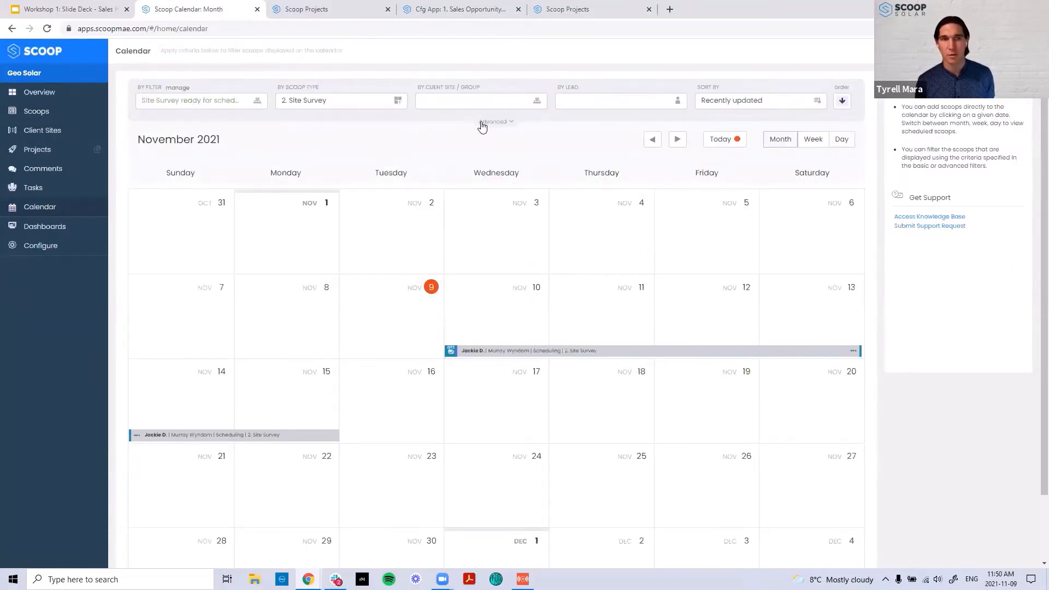
Clear all advanced calendar filters so November shows every crew's scoops, with the phone calendar in view.
{"action": "left_click", "coordinate": [495, 122]}
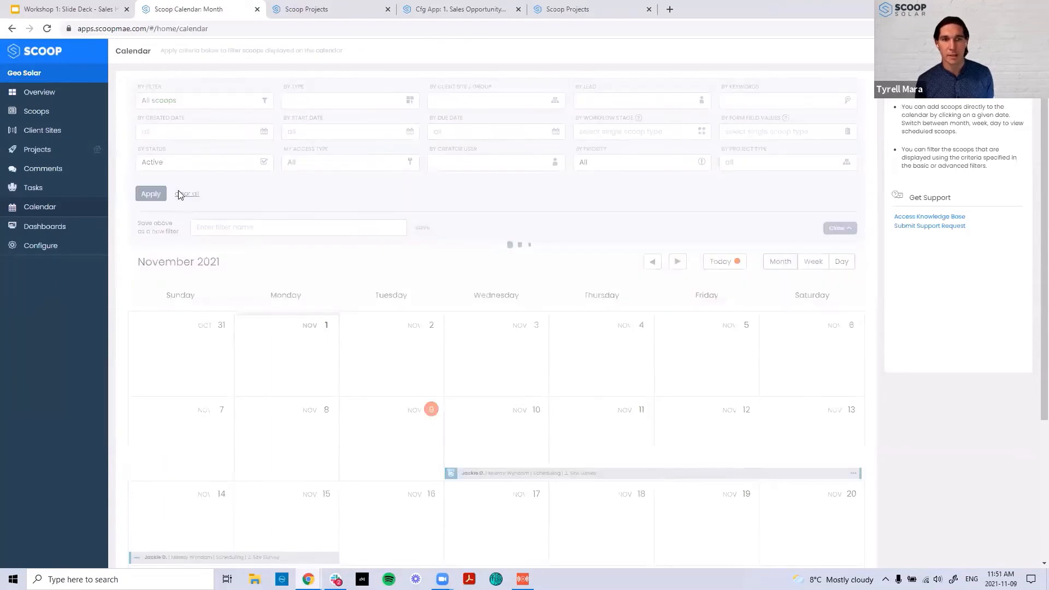
{"action": "left_click", "coordinate": [151, 194]}
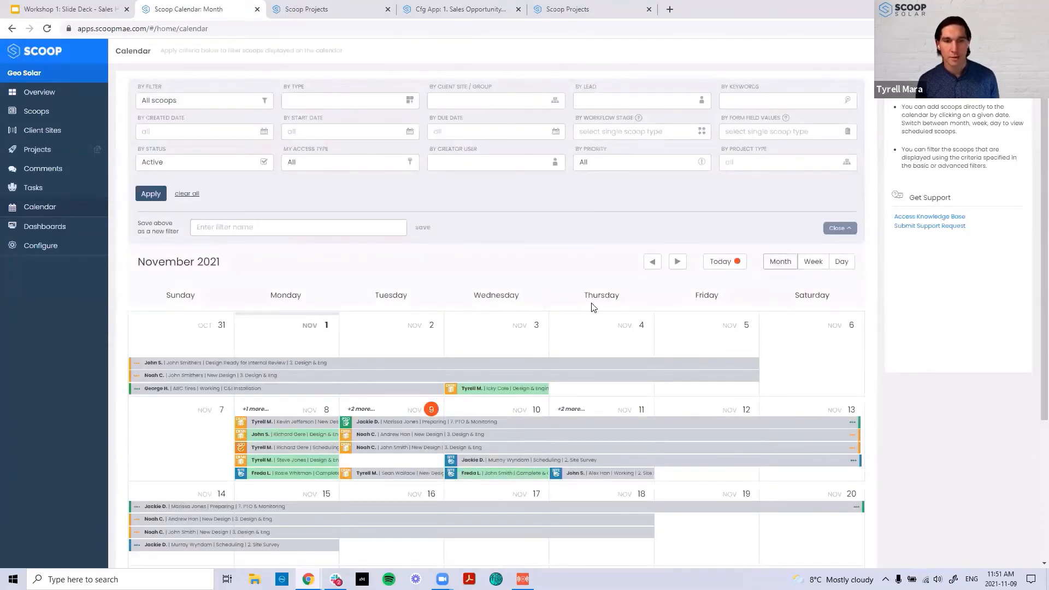
{"action": "scroll", "scroll_direction": "down", "scroll_amount": 3}
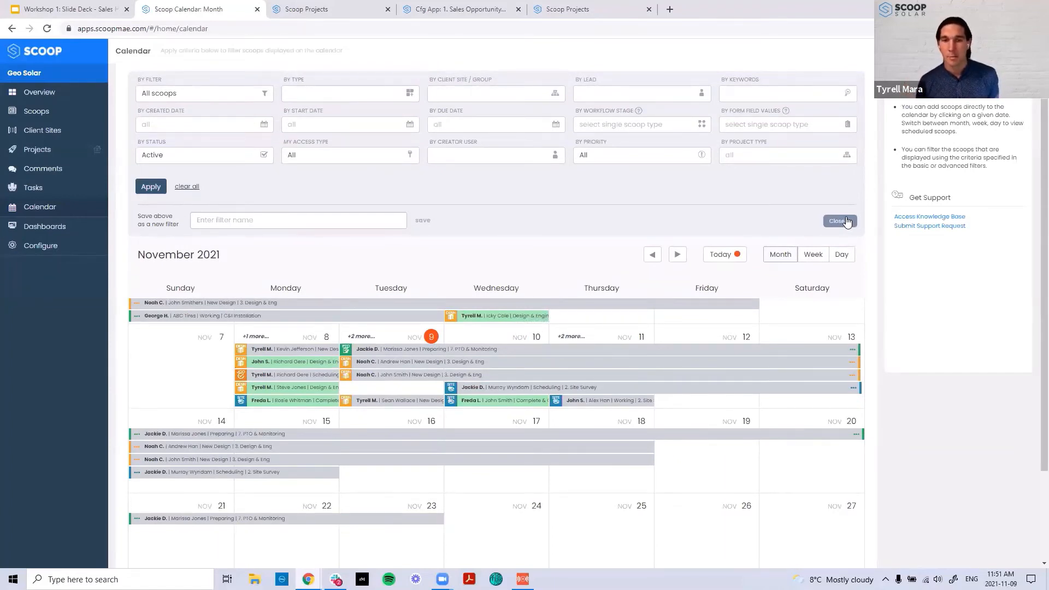
{"action": "mouse_move", "coordinate": [595, 400]}
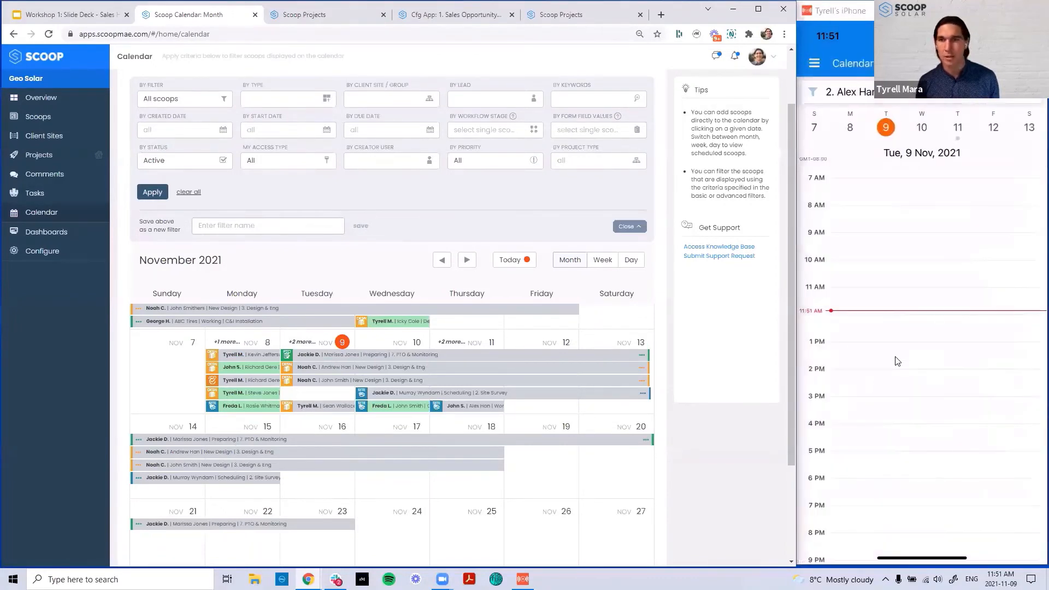
{"action": "left_click", "coordinate": [957, 127]}
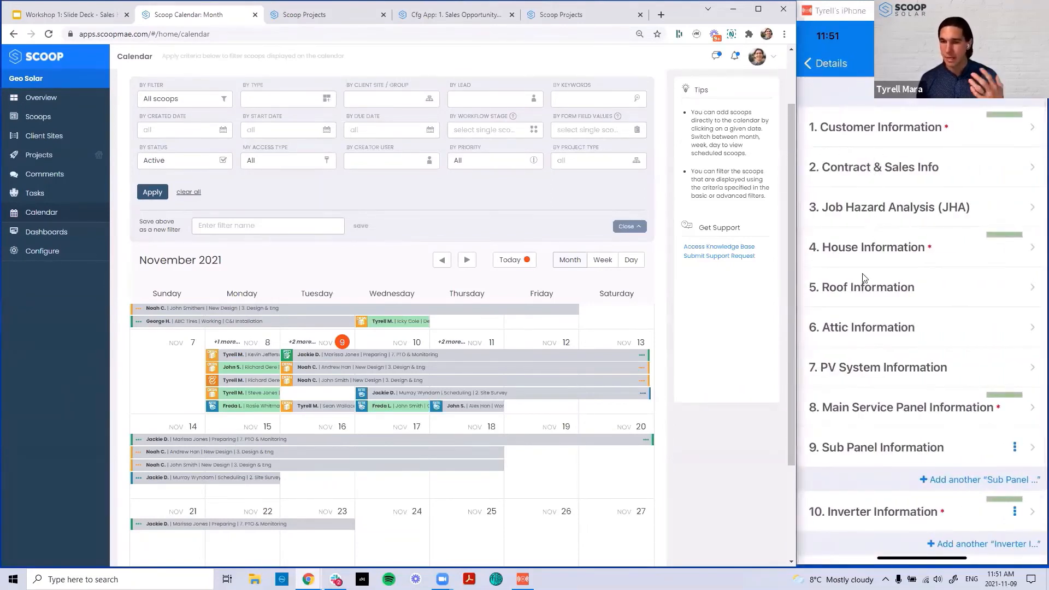
{"action": "scroll", "scroll_direction": "down", "scroll_amount": 3}
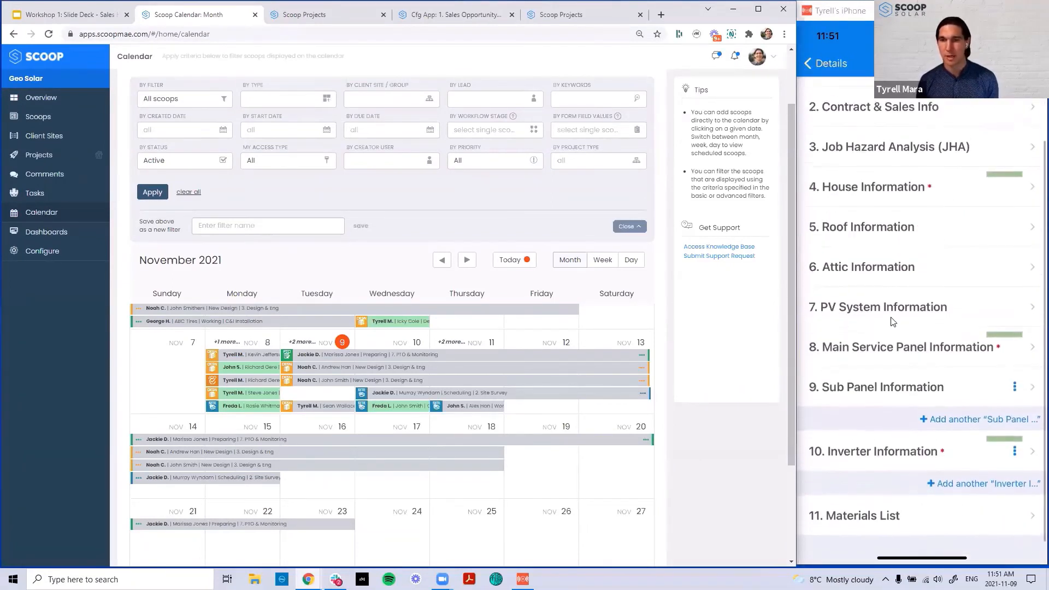